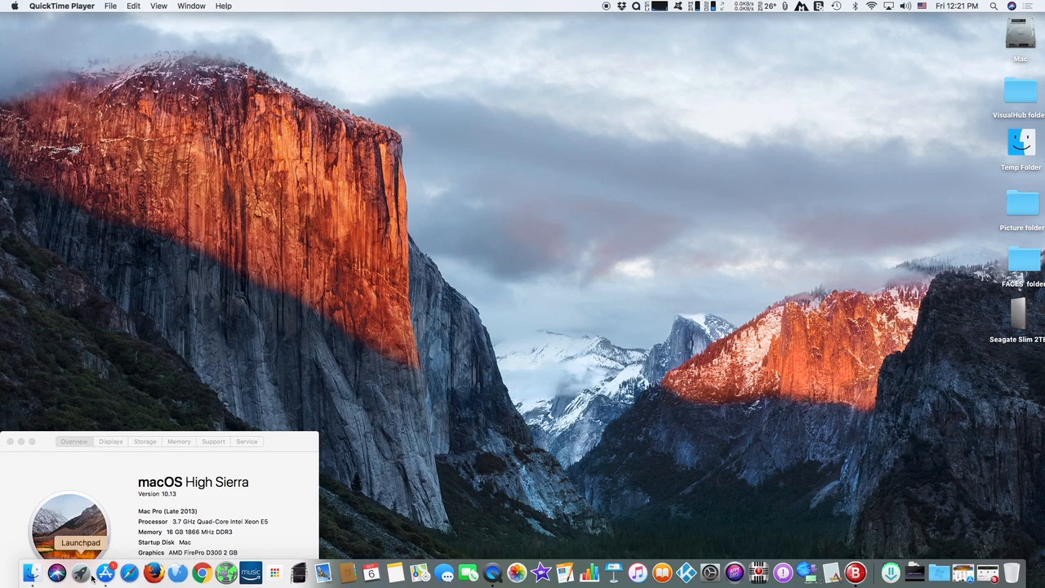
Launch the Mac App Store from the Dock to its Featured page.
{"action": "left_click", "coordinate": [105, 572]}
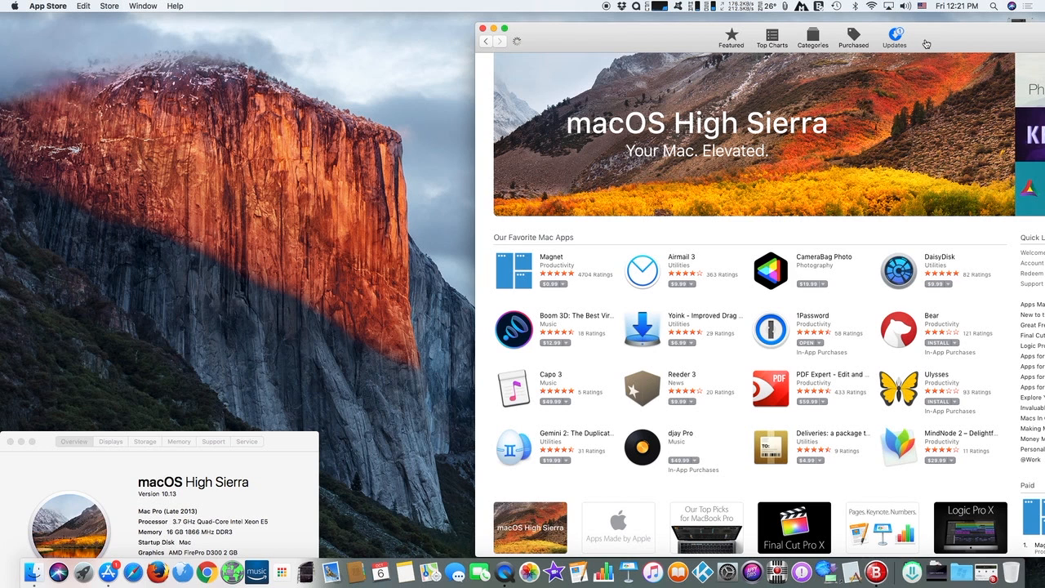
Start updating to macOS High Sierra 10.13 Supplemental Update from the Updates list.
{"action": "left_click", "coordinate": [893, 37]}
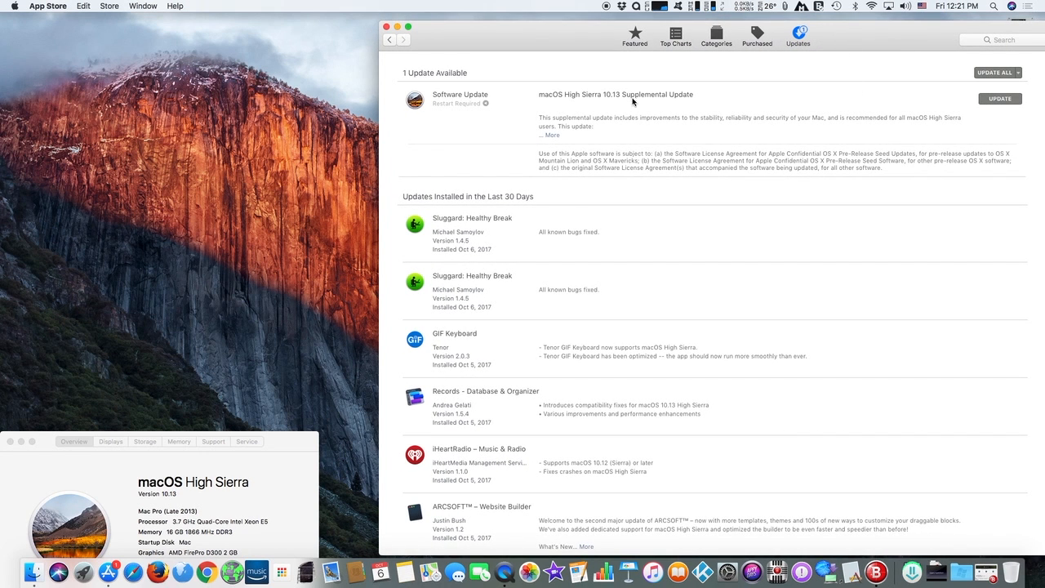
{"action": "mouse_move", "coordinate": [673, 118]}
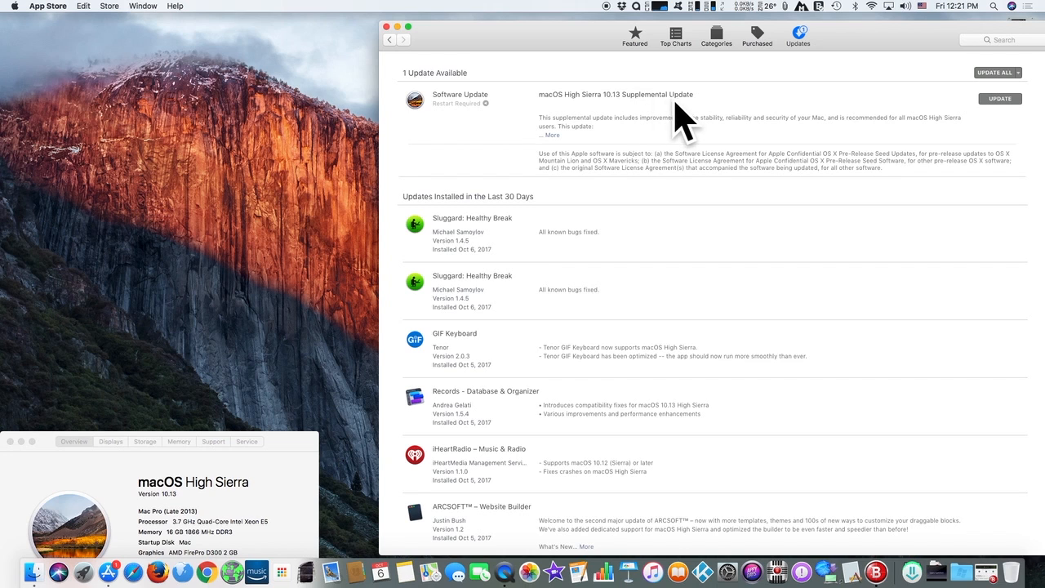
{"action": "left_click", "coordinate": [999, 98]}
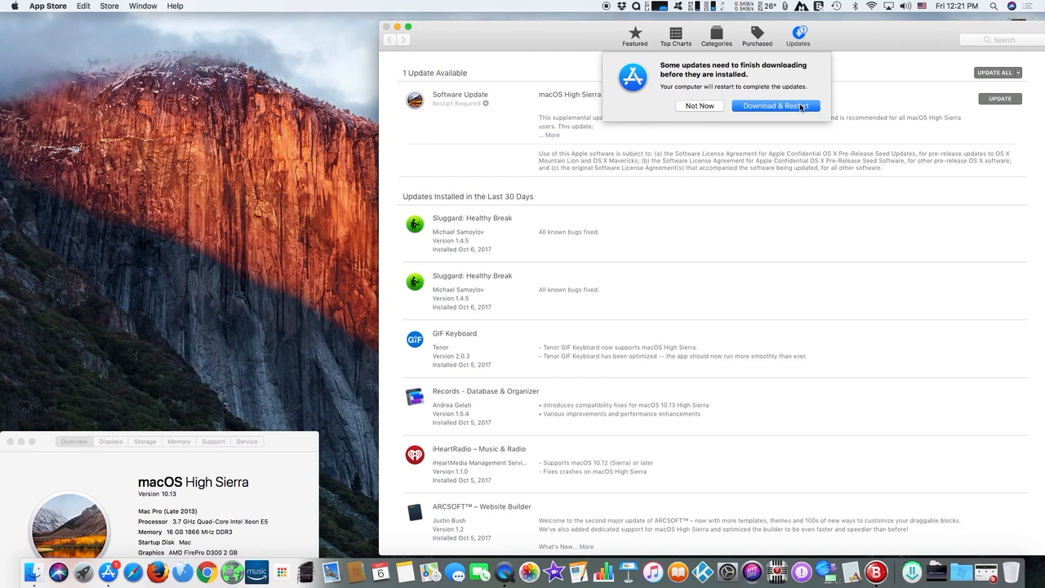
Accept Download & Restart so the Supplemental Update begins downloading.
{"action": "left_click", "coordinate": [774, 106]}
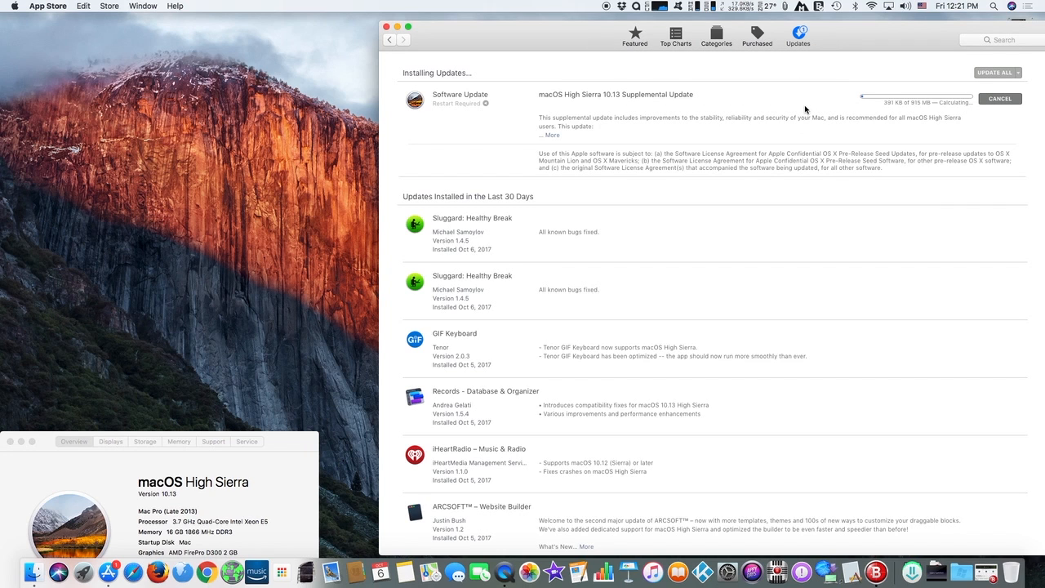
{"action": "mouse_move", "coordinate": [797, 110]}
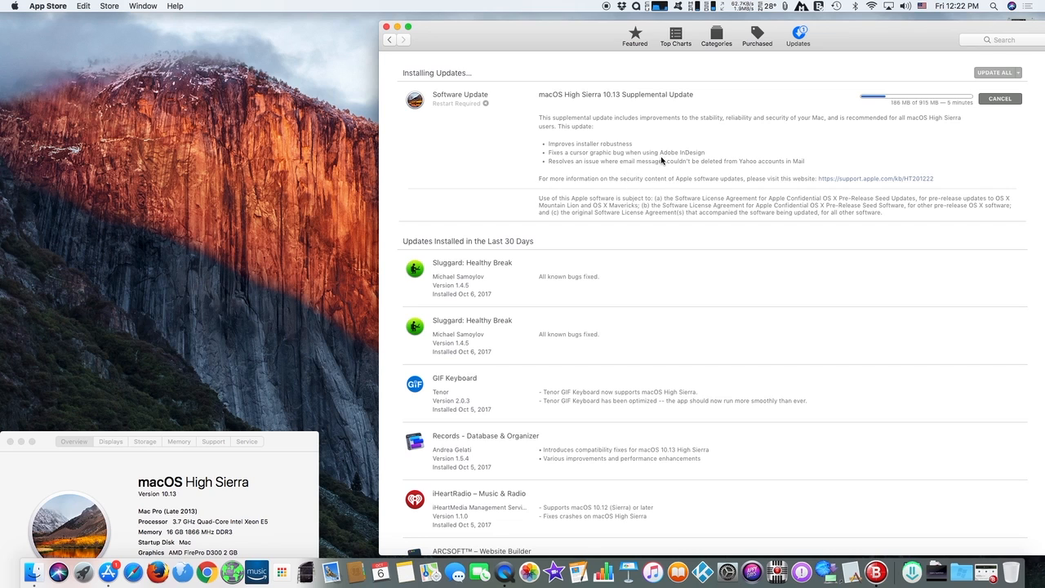
{"action": "mouse_move", "coordinate": [724, 174]}
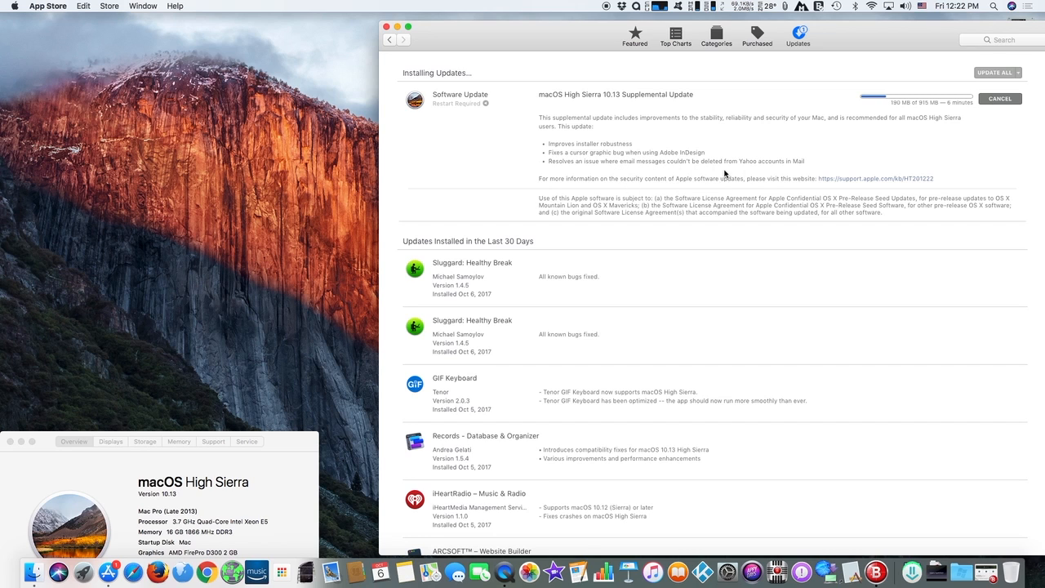
{"action": "mouse_move", "coordinate": [637, 222]}
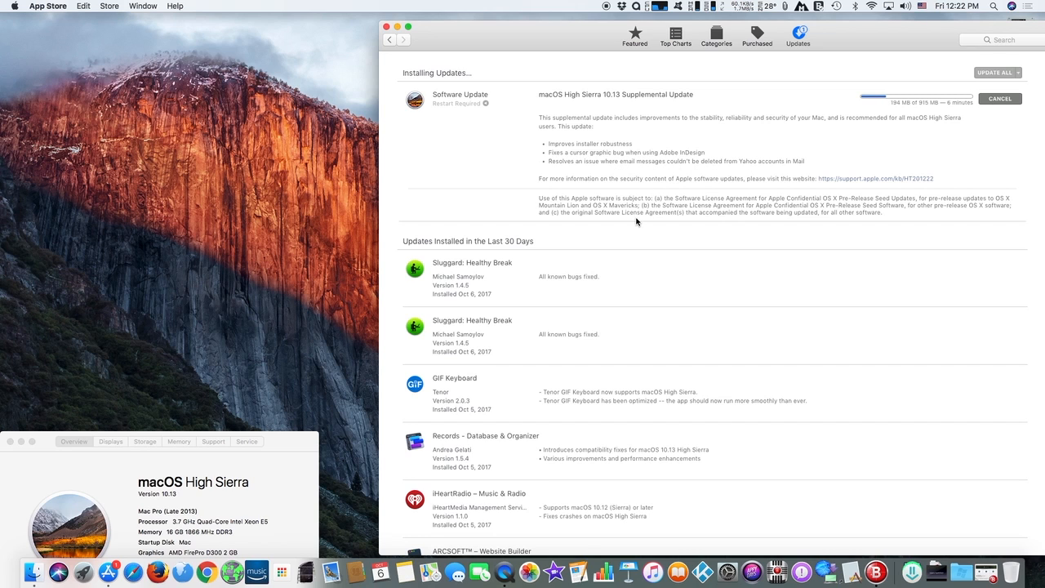
{"action": "mouse_move", "coordinate": [681, 168]}
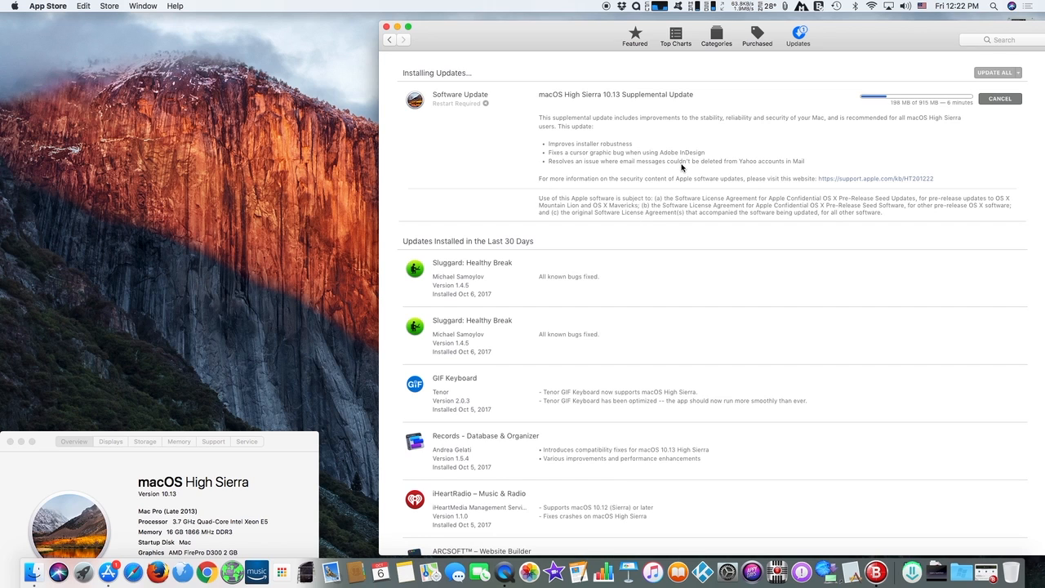
{"action": "mouse_move", "coordinate": [645, 196]}
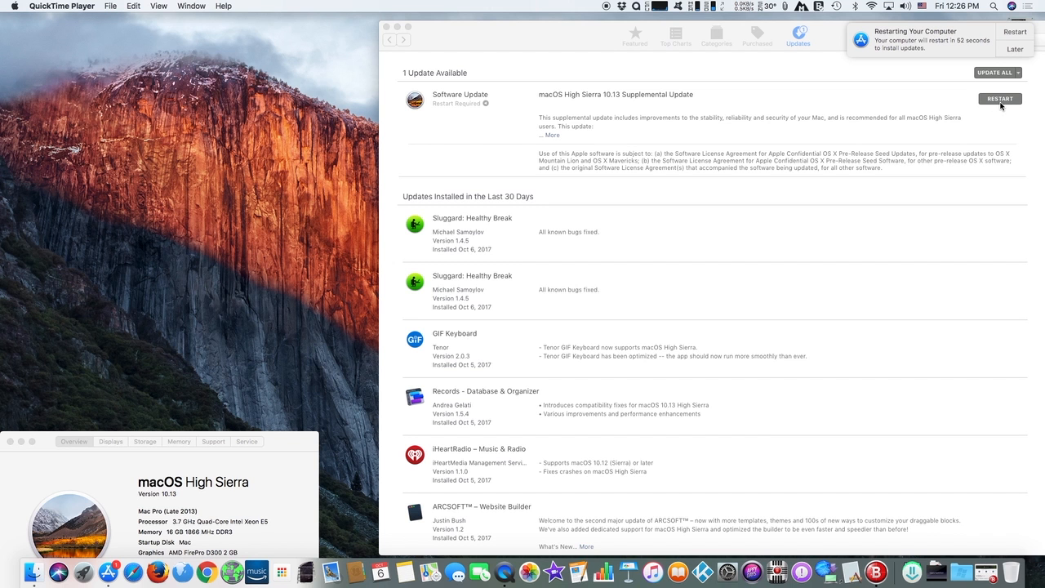
{"action": "left_click", "coordinate": [999, 99]}
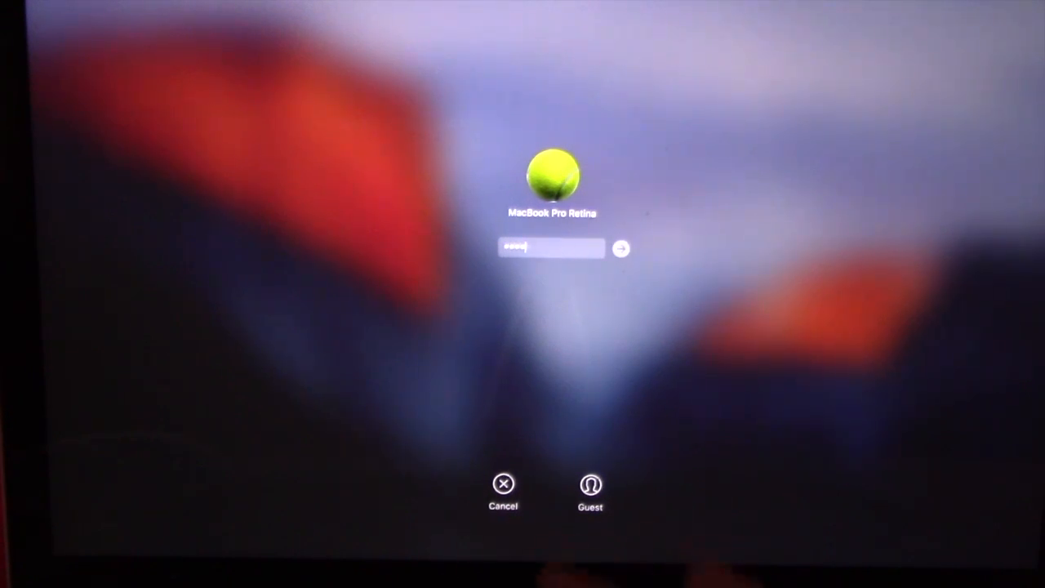
Log back in with the account password after the update restart.
{"action": "type", "text": "••"}
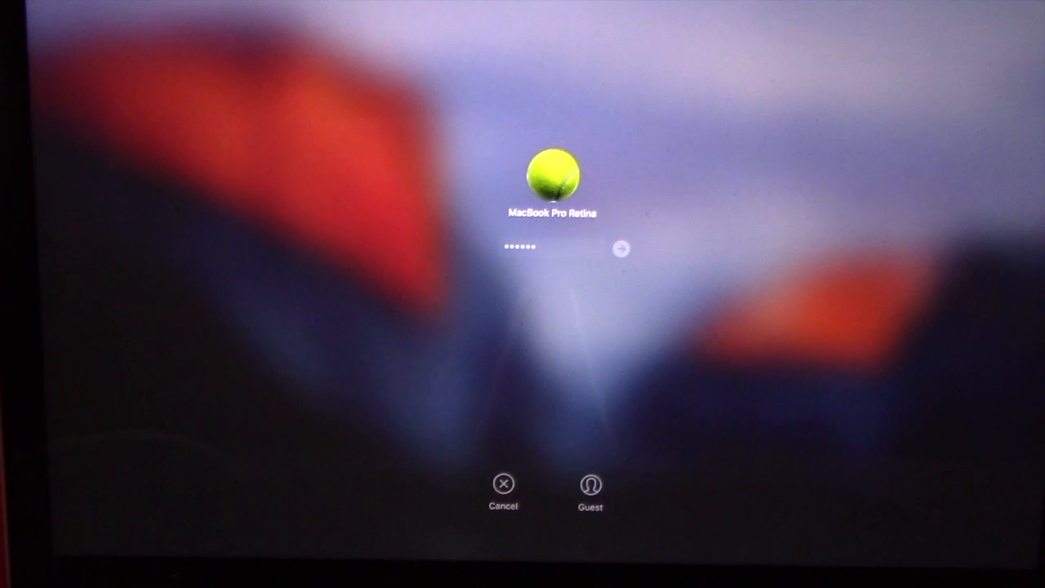
{"action": "left_click", "coordinate": [620, 249]}
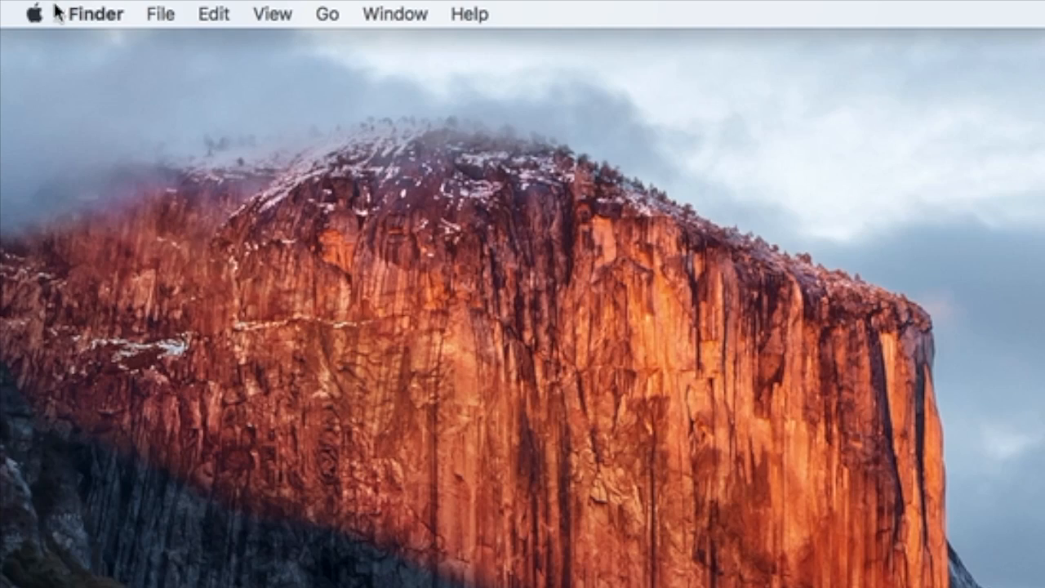
{"action": "mouse_move", "coordinate": [506, 181]}
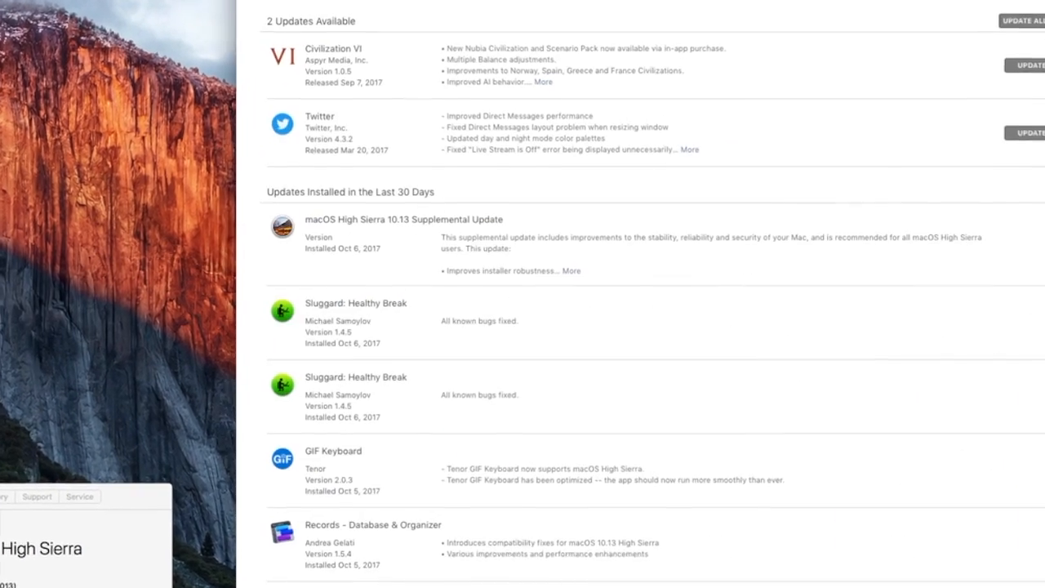
Scroll down to Updates Installed in the Last 30 Days showing the Supplemental Update.
{"action": "scroll", "scroll_direction": "down", "scroll_amount": 3}
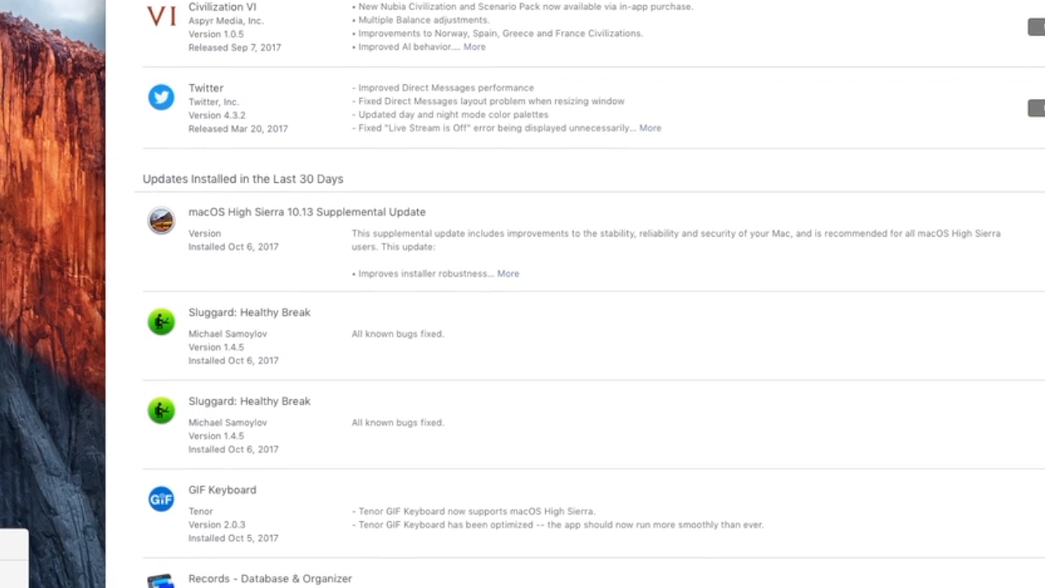
{"action": "scroll", "scroll_direction": "down", "scroll_amount": 3}
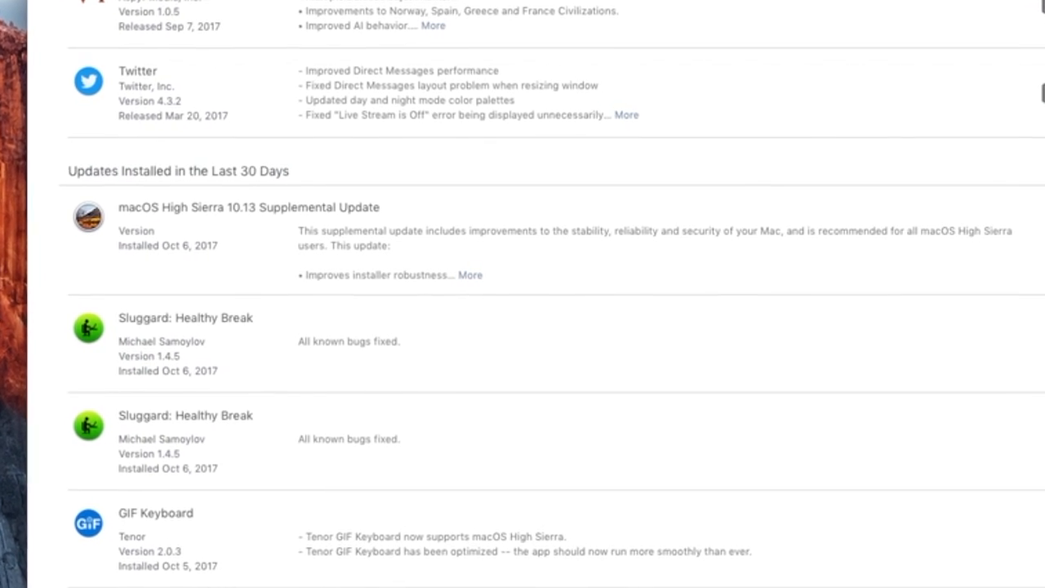
{"action": "scroll", "scroll_direction": "down", "scroll_amount": 3}
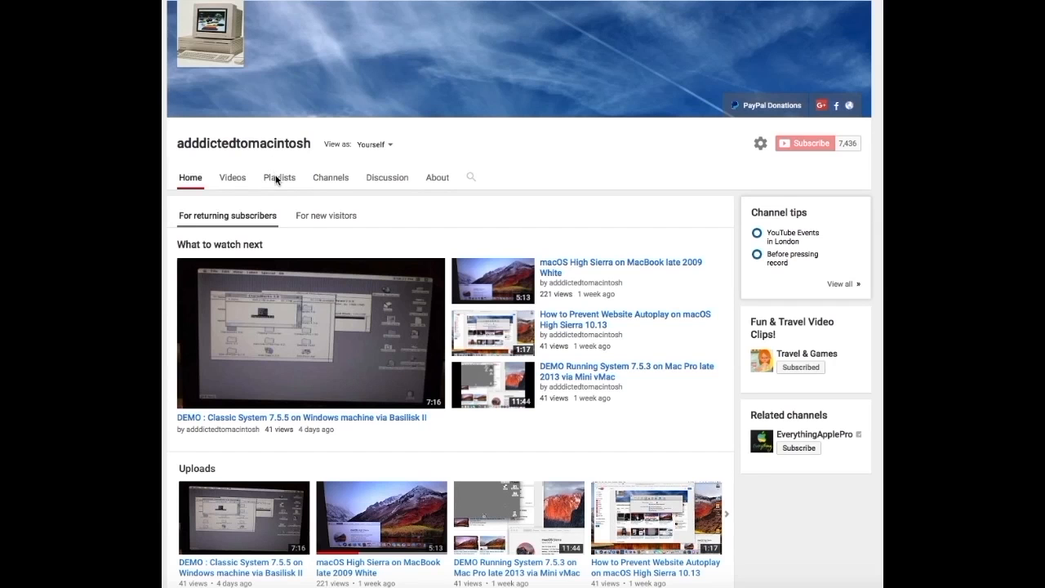
{"action": "mouse_move", "coordinate": [279, 177]}
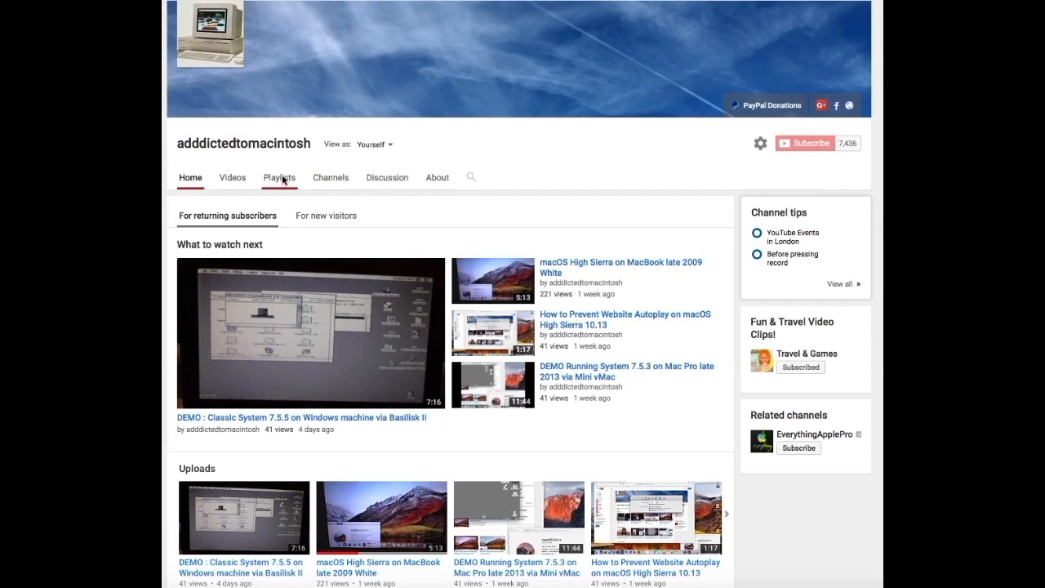
Open the Boot Camp on OS X playlist from the channel's saved playlists.
{"action": "left_click", "coordinate": [279, 177]}
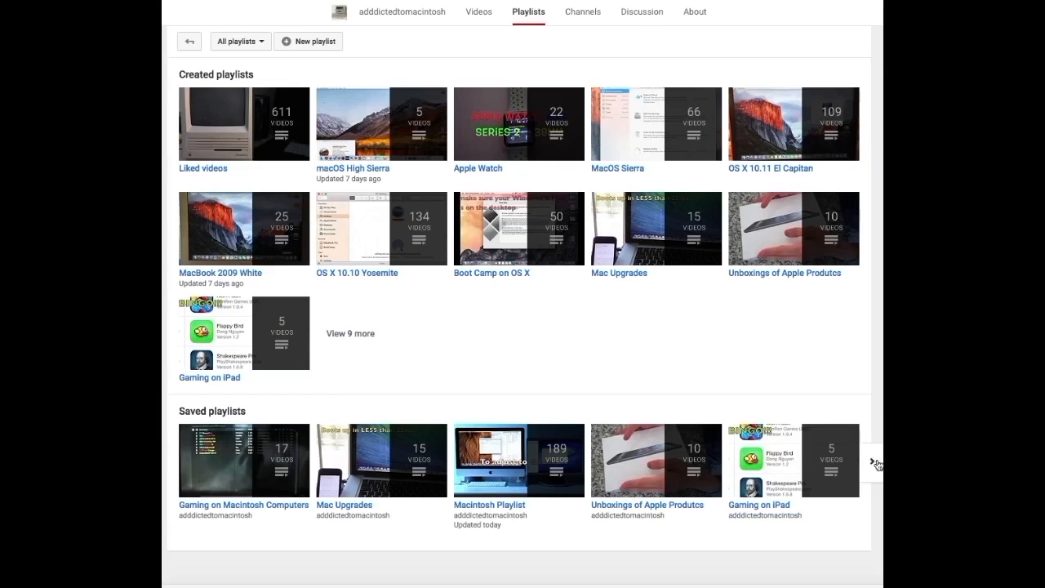
{"action": "mouse_move", "coordinate": [875, 464]}
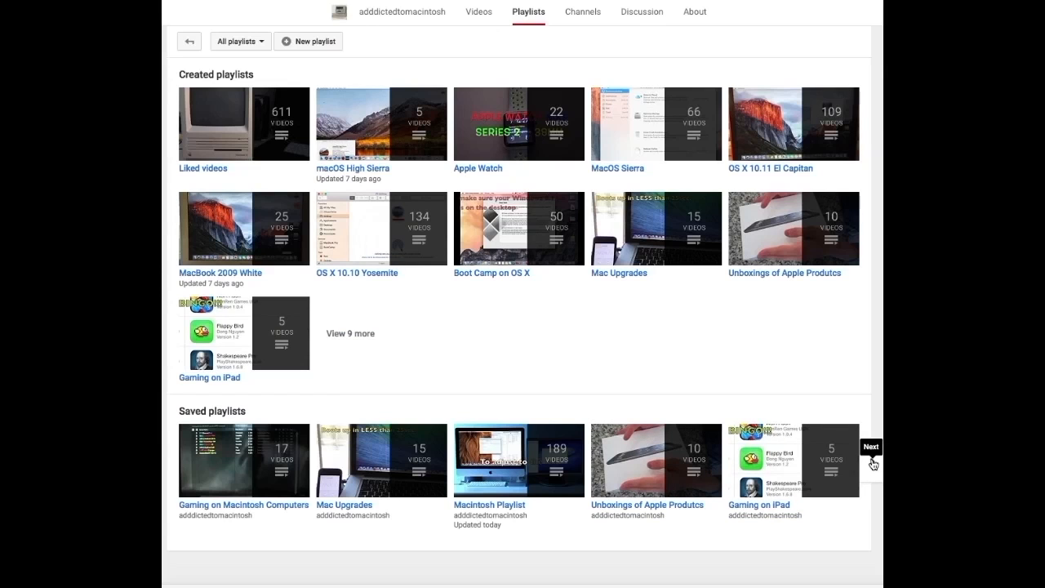
{"action": "left_click", "coordinate": [871, 446]}
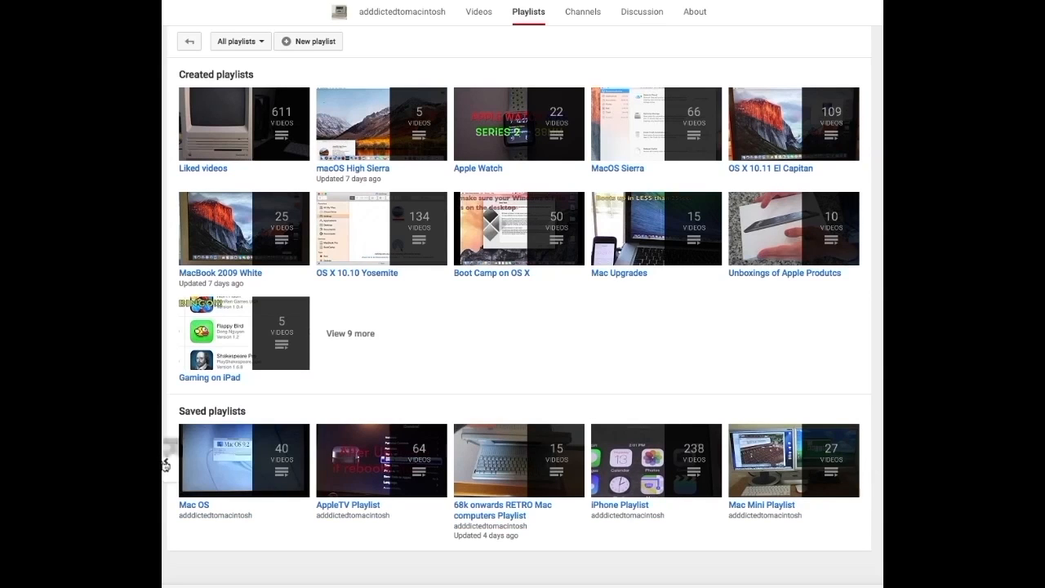
{"action": "scroll", "scroll_direction": "down", "scroll_amount": 3}
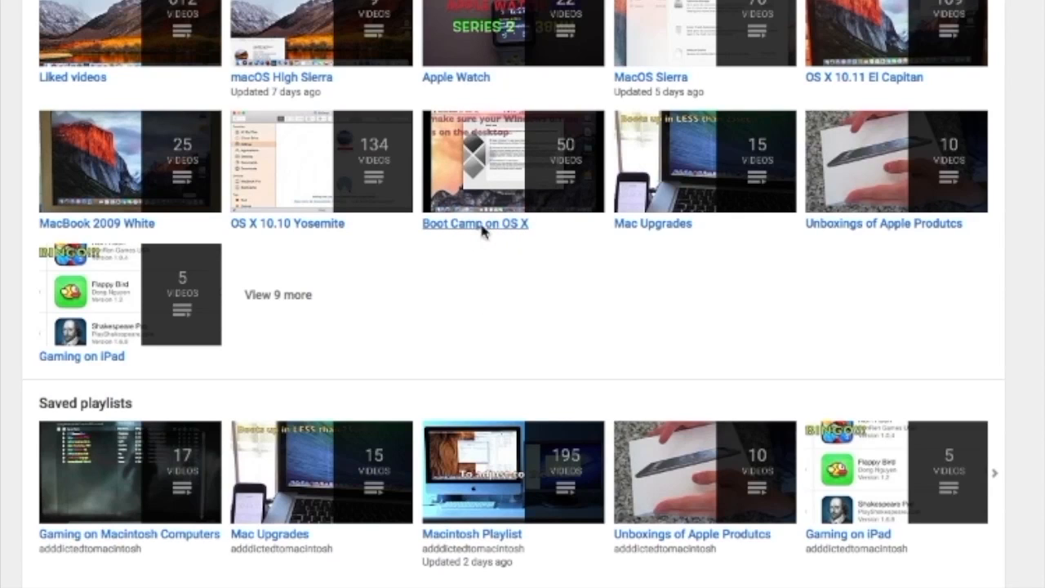
{"action": "left_click", "coordinate": [474, 223]}
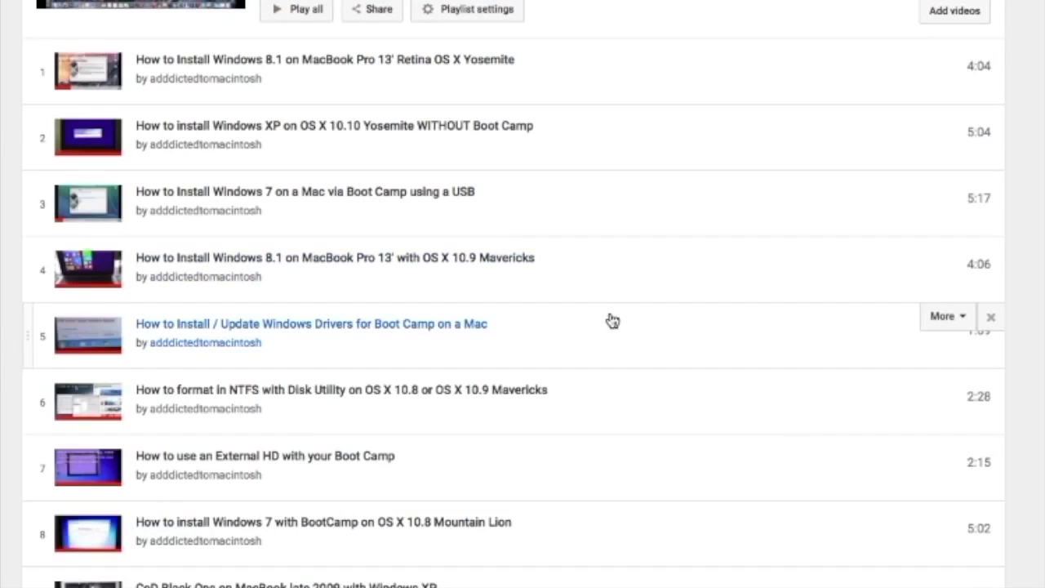
Scroll through the playlist down to its last video, number 50.
{"action": "scroll", "scroll_direction": "down", "scroll_amount": 3}
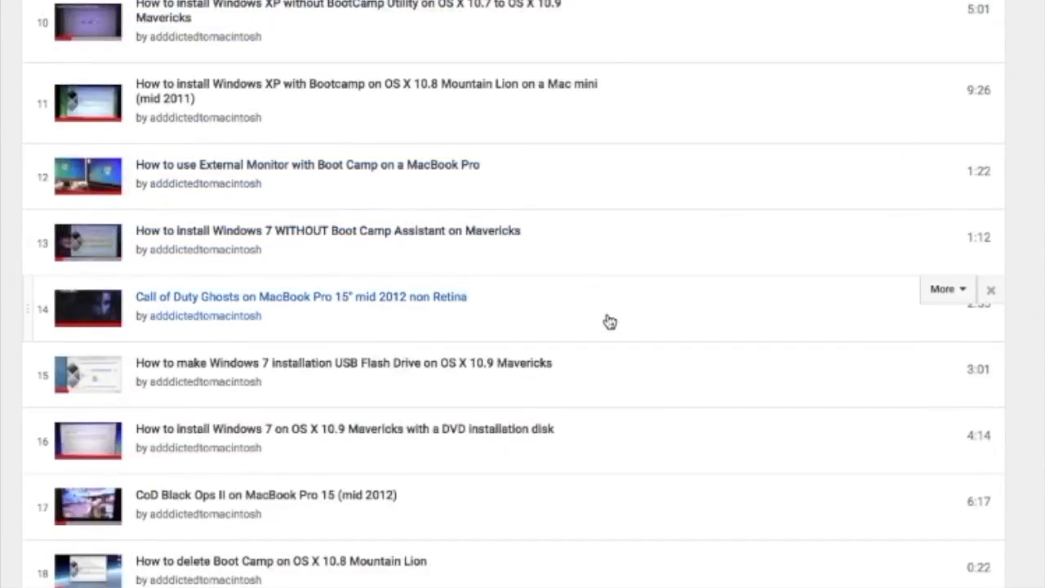
{"action": "scroll", "scroll_direction": "down", "scroll_amount": 3}
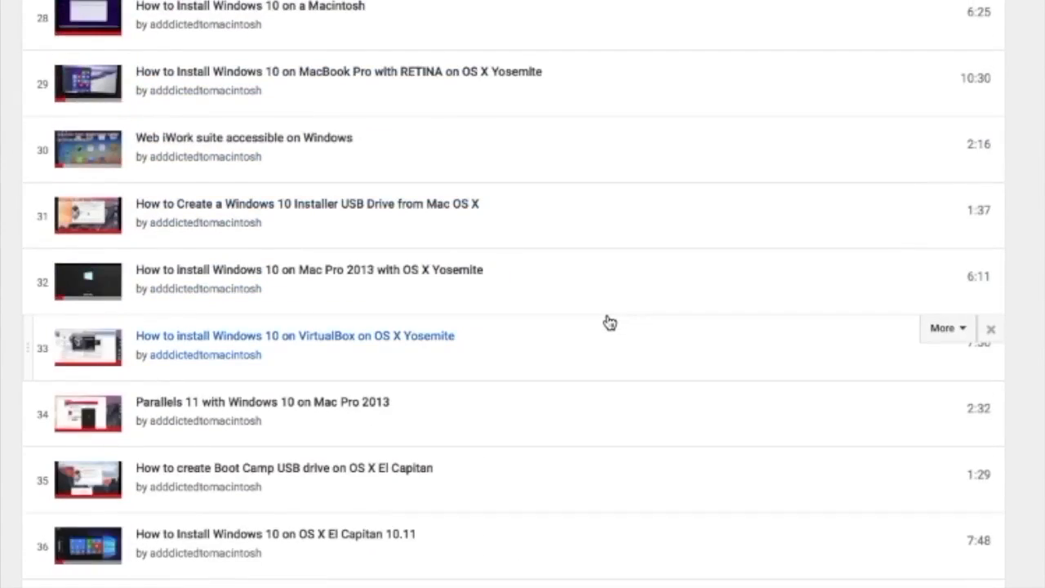
{"action": "scroll", "scroll_direction": "down", "scroll_amount": 3}
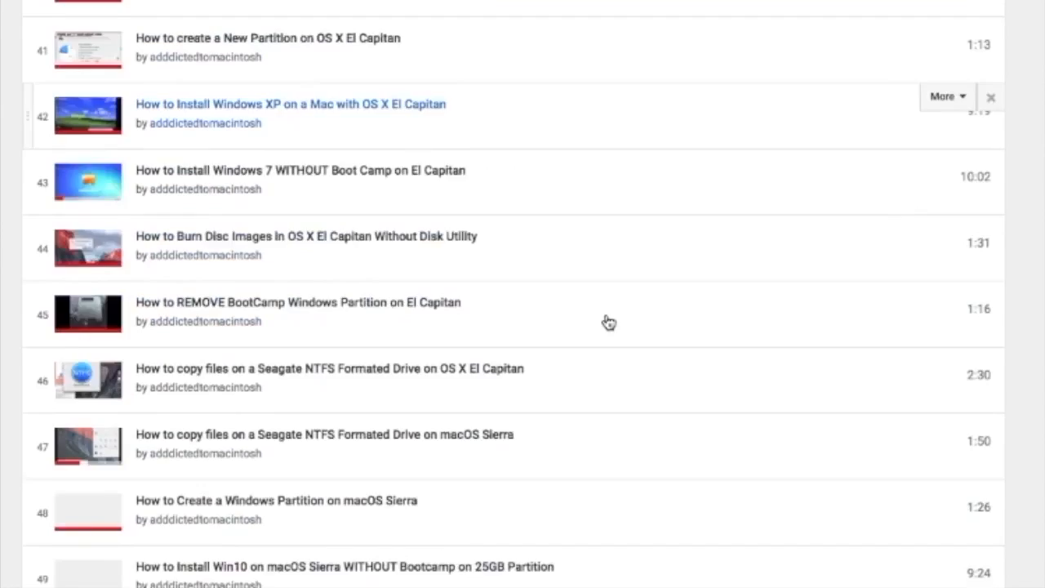
{"action": "scroll", "scroll_direction": "down", "scroll_amount": 3}
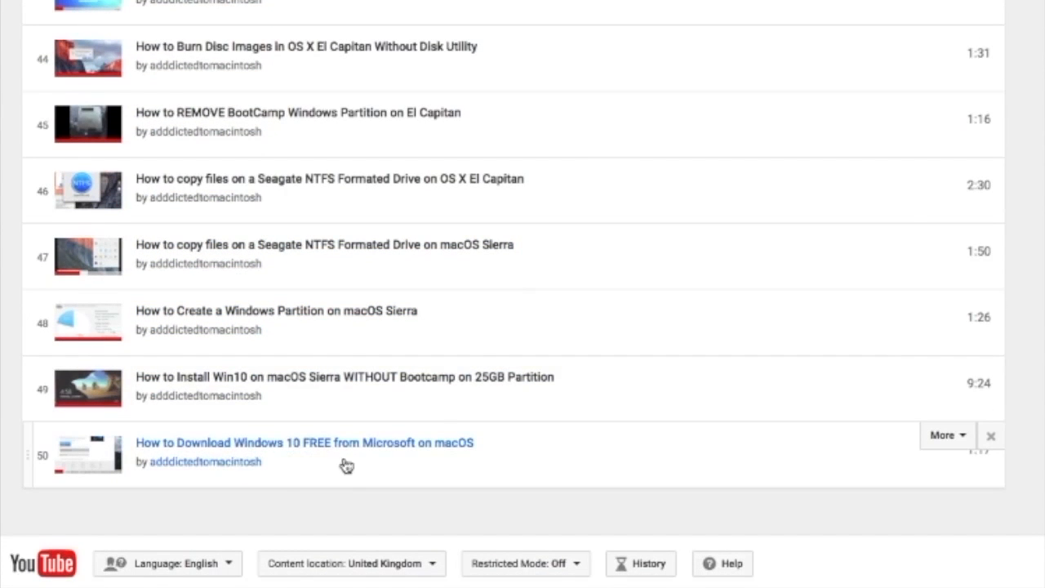
{"action": "mouse_move", "coordinate": [419, 464]}
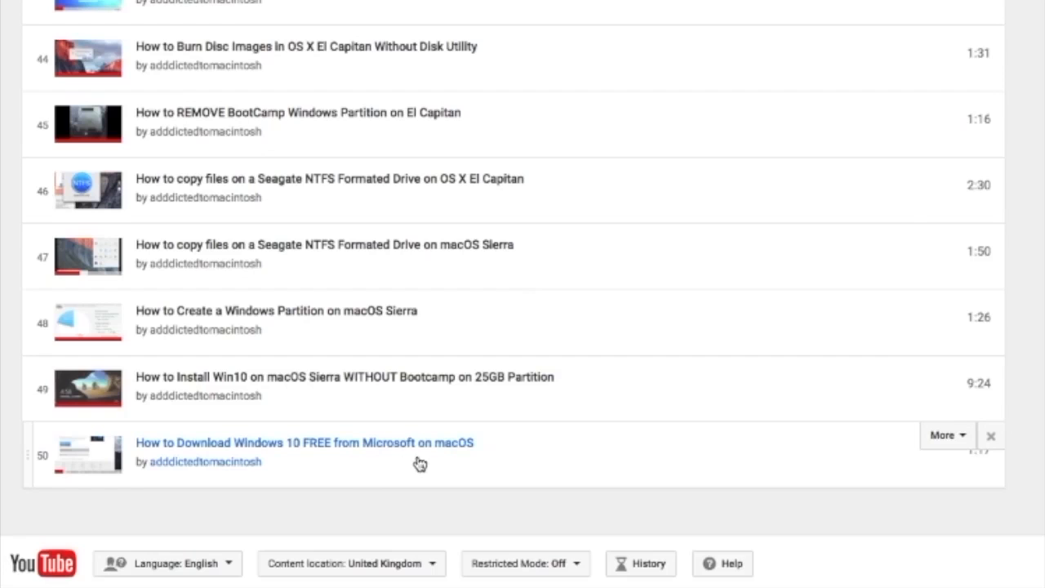